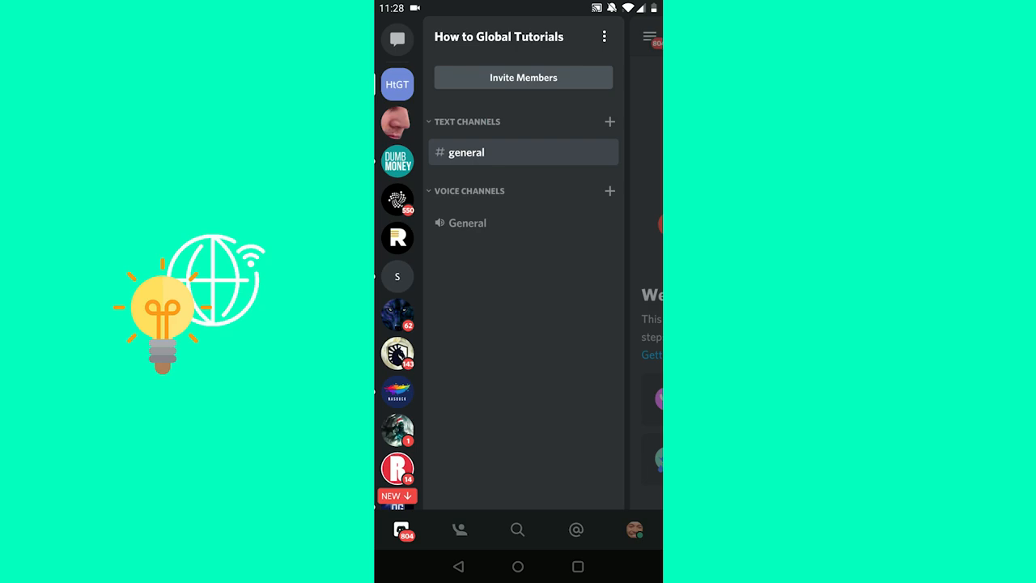
- Open the Invite People screen for the How to Global Tutorials server
{"action": "left_click", "coordinate": [523, 77]}
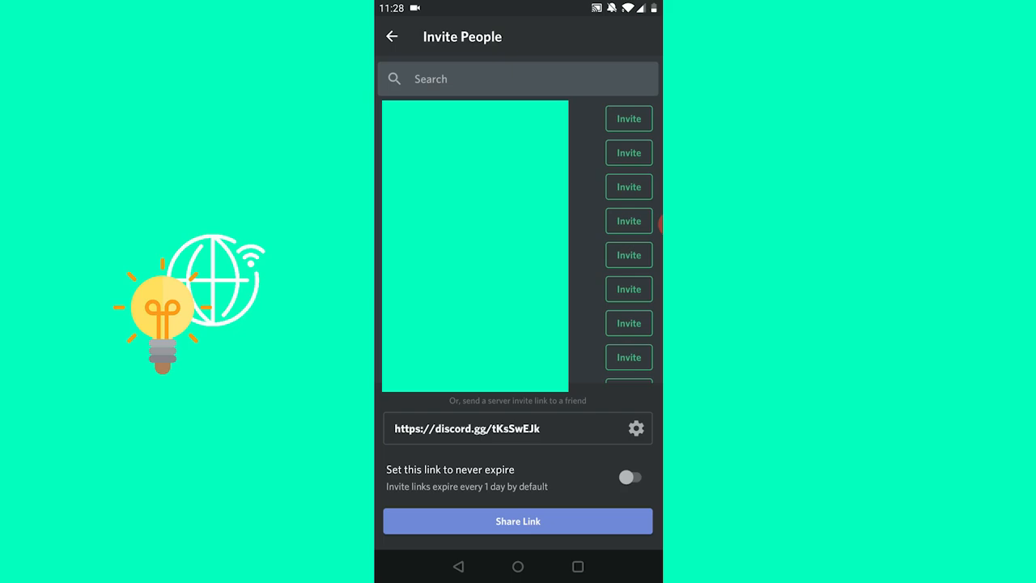
{"action": "left_click", "coordinate": [517, 520]}
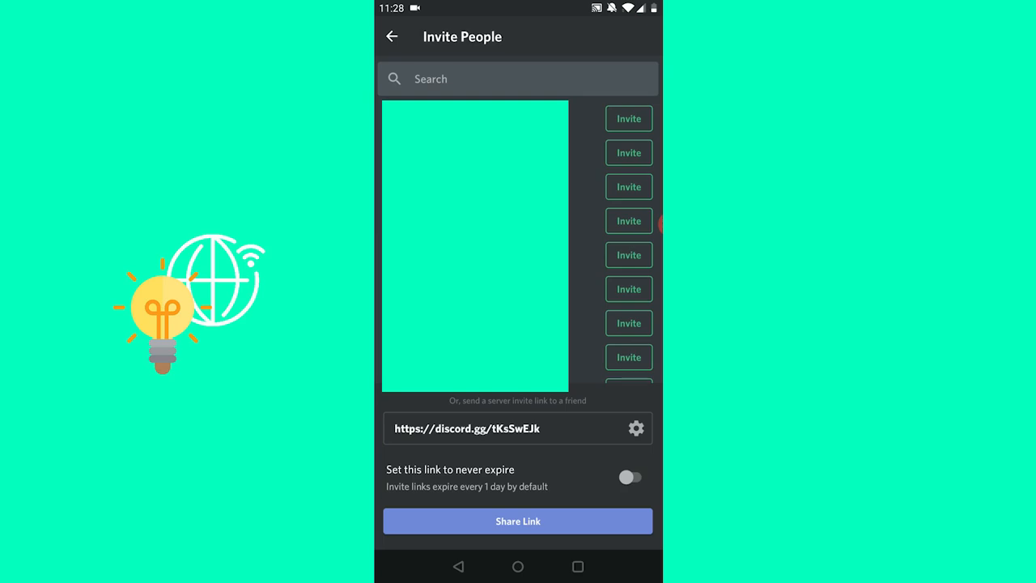
- Switch the invite link to never expire, then open its link settings
{"action": "left_click", "coordinate": [632, 476]}
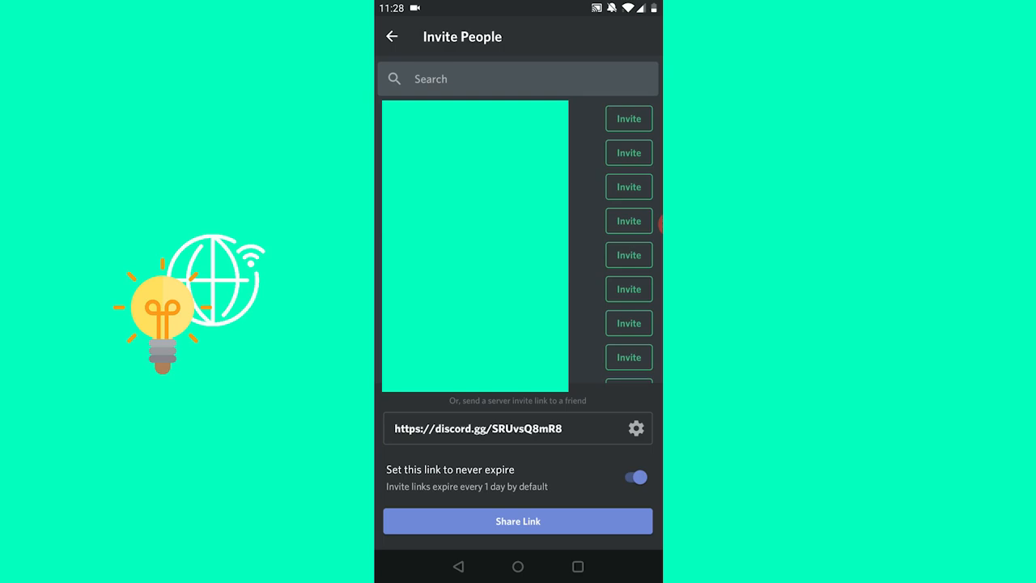
{"action": "left_click", "coordinate": [635, 428]}
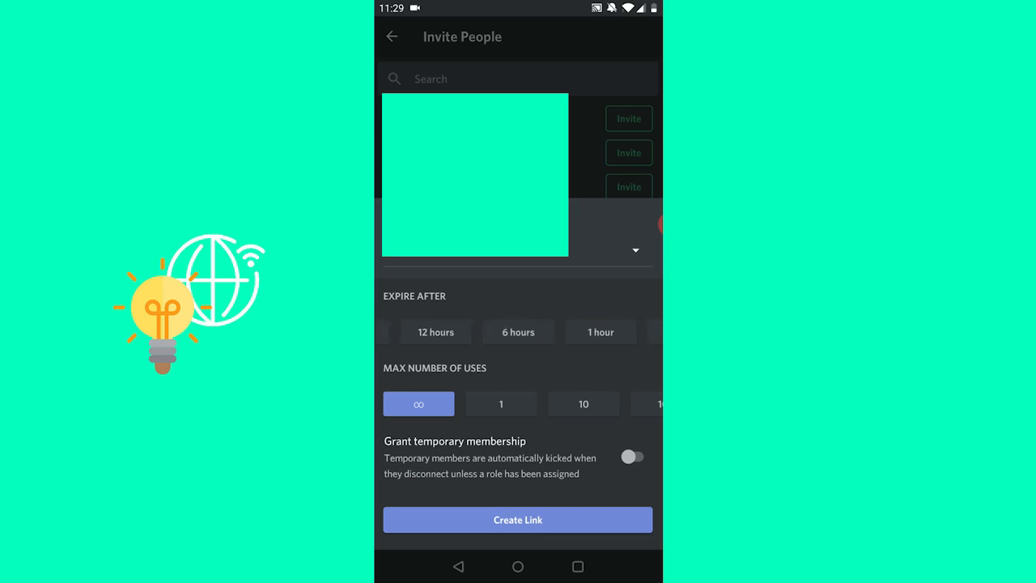
- Scroll the Expire After options to show No Limit selected
{"action": "scroll", "scroll_direction": "left", "scroll_amount": 3}
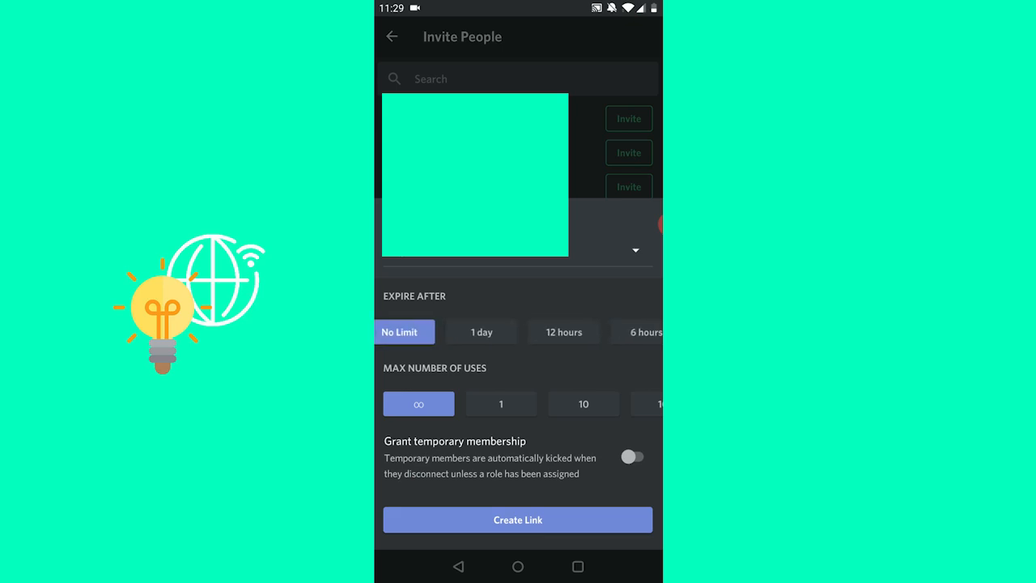